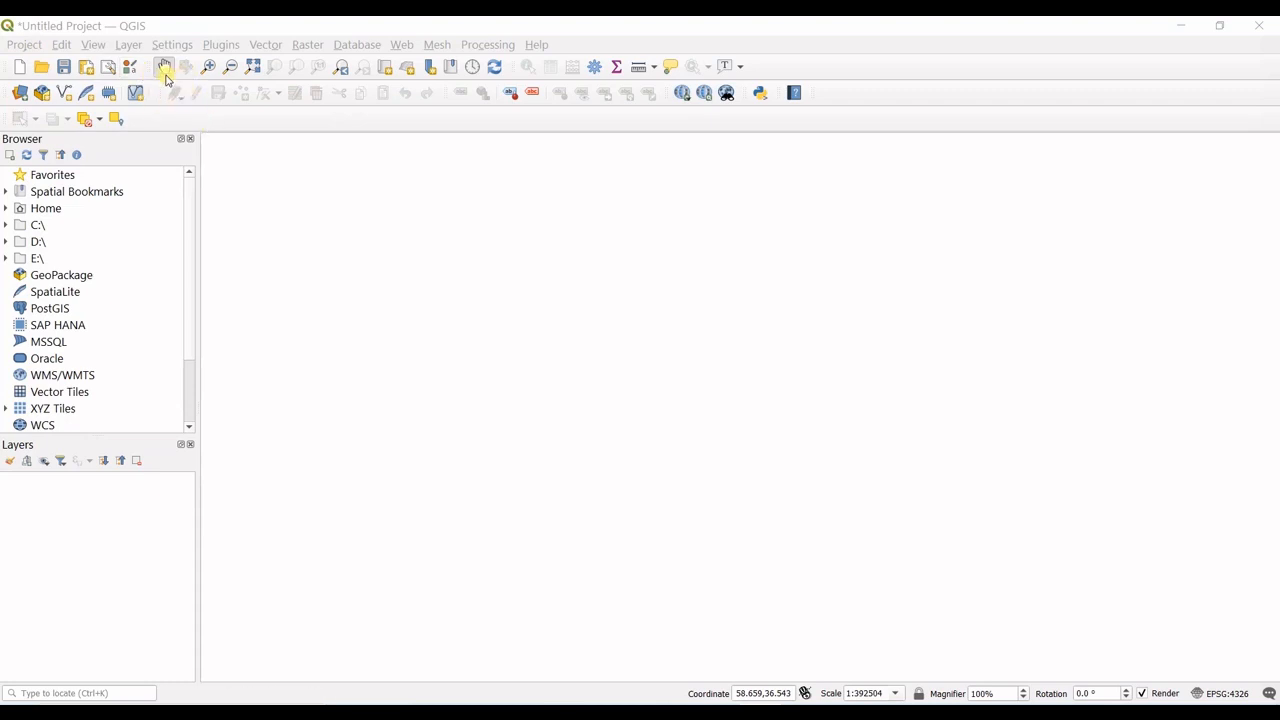
Step: Show the Add Layer submenu under the Layer menu
click(128, 44)
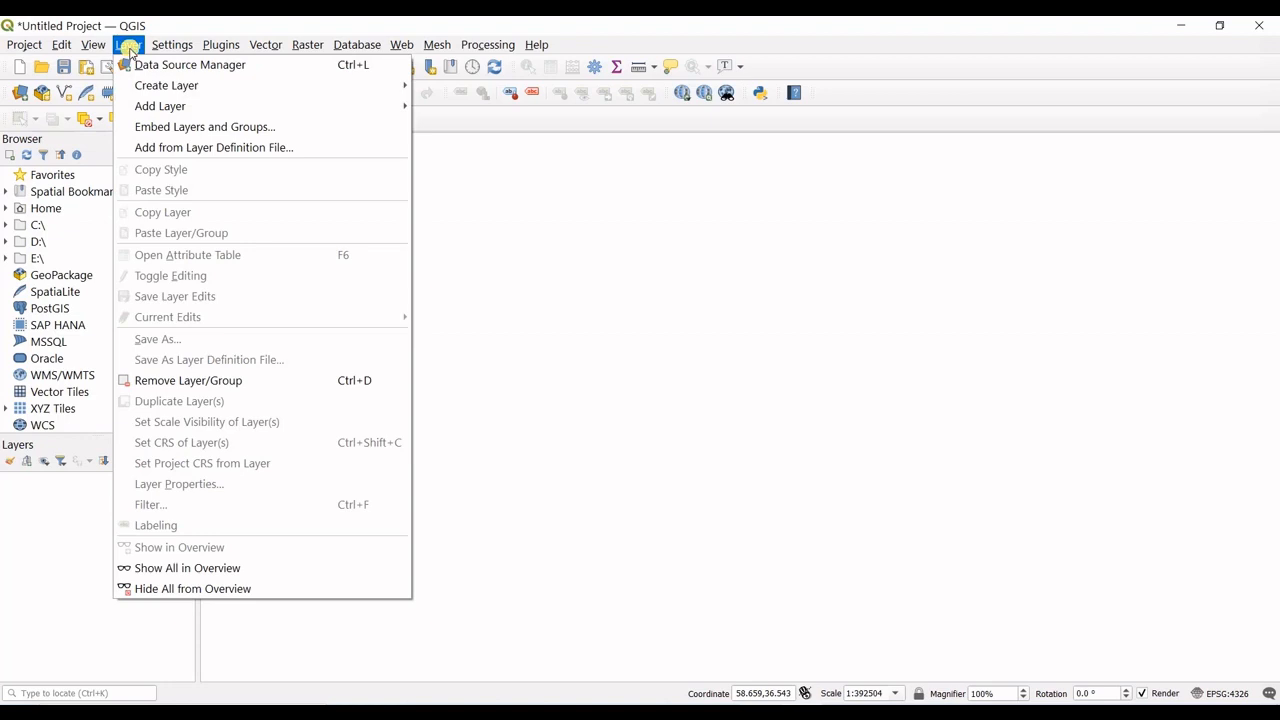
click(160, 106)
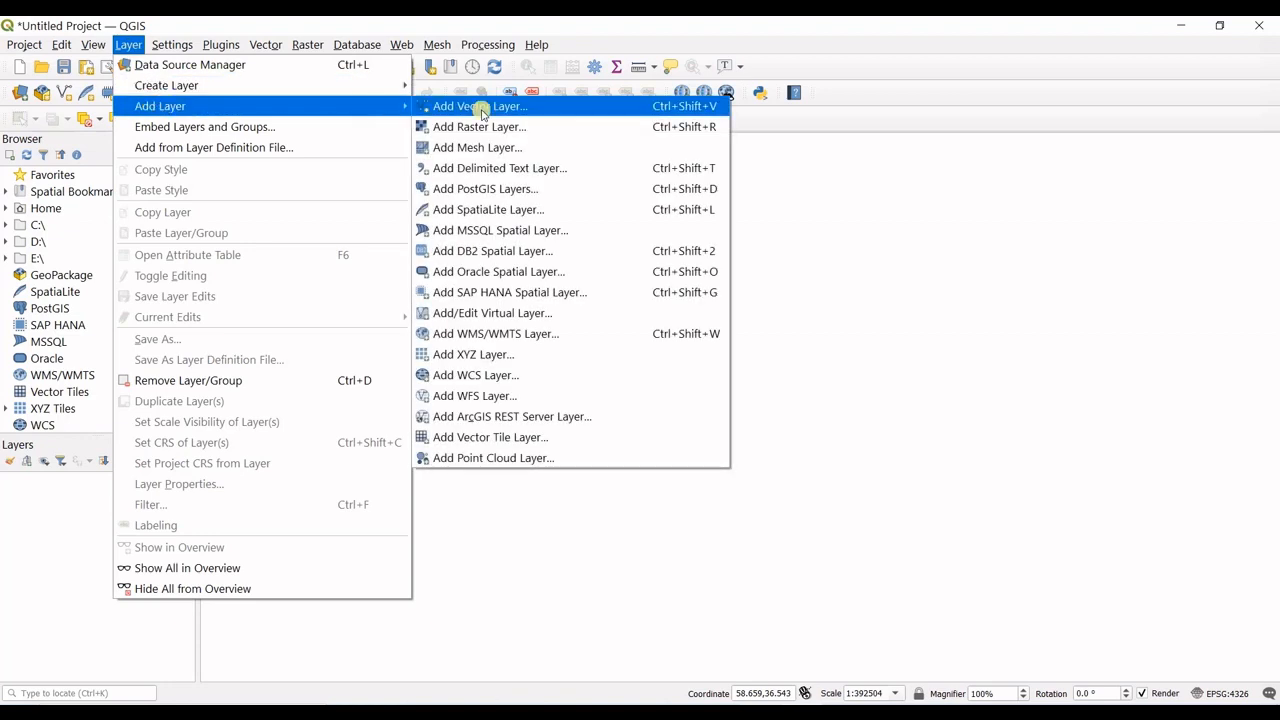
Step: Add 2.0.kmz from the accuracy_2000 folder as a vector layer
click(479, 106)
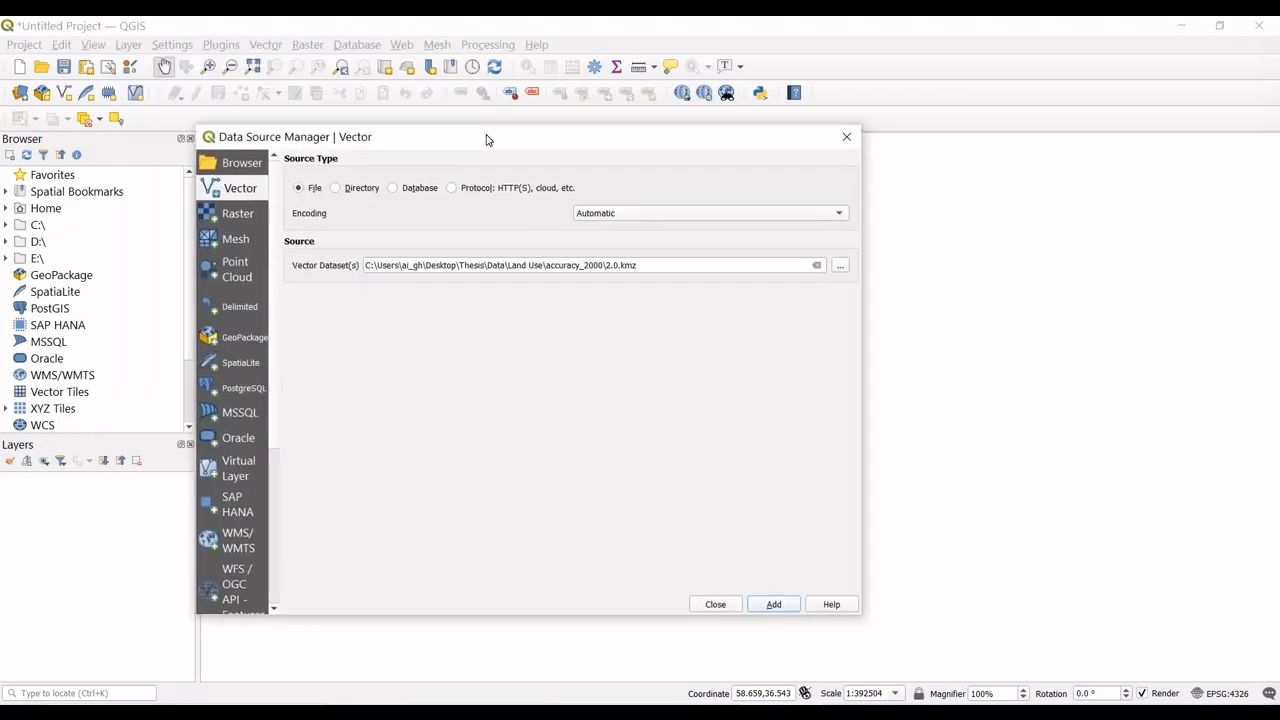
click(839, 265)
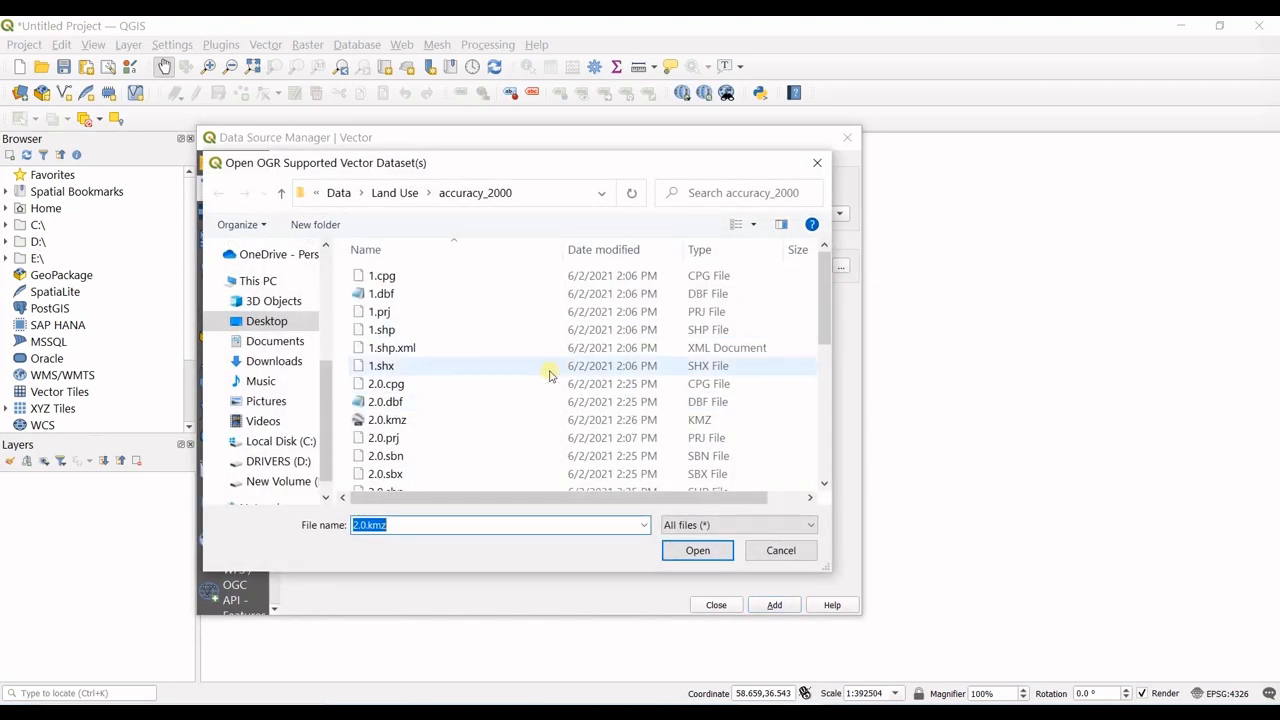
click(387, 419)
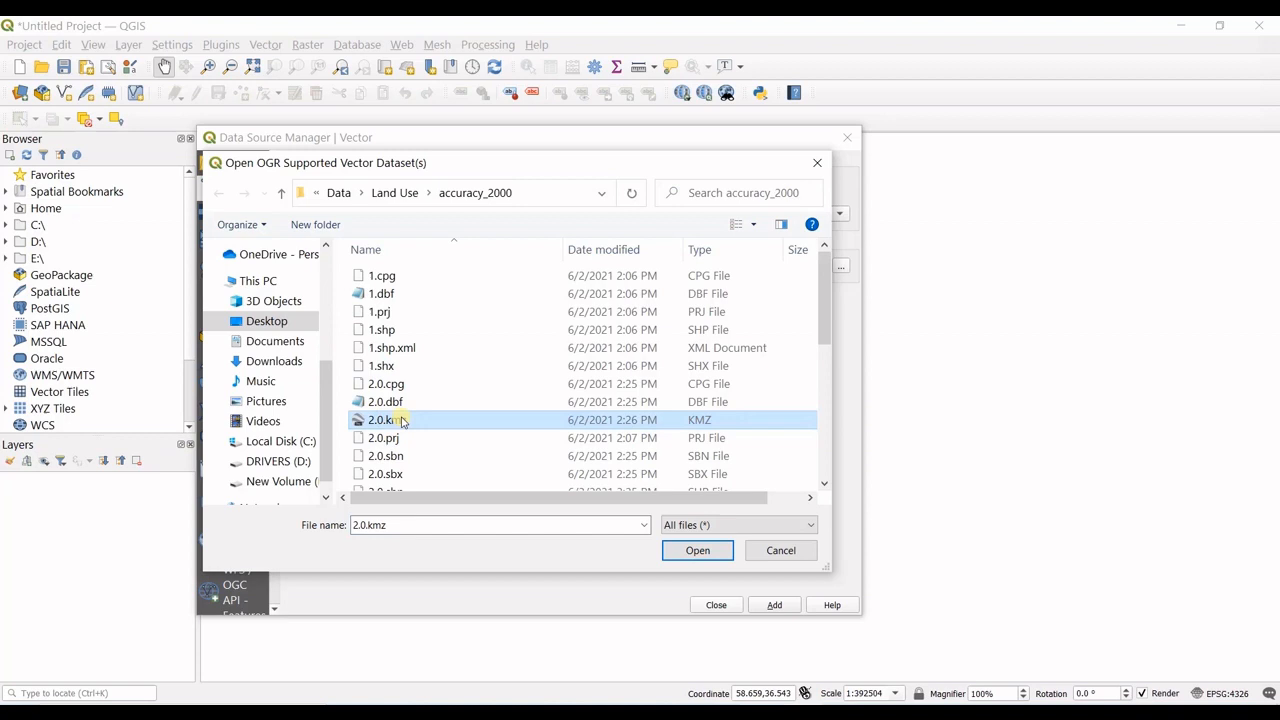
click(697, 550)
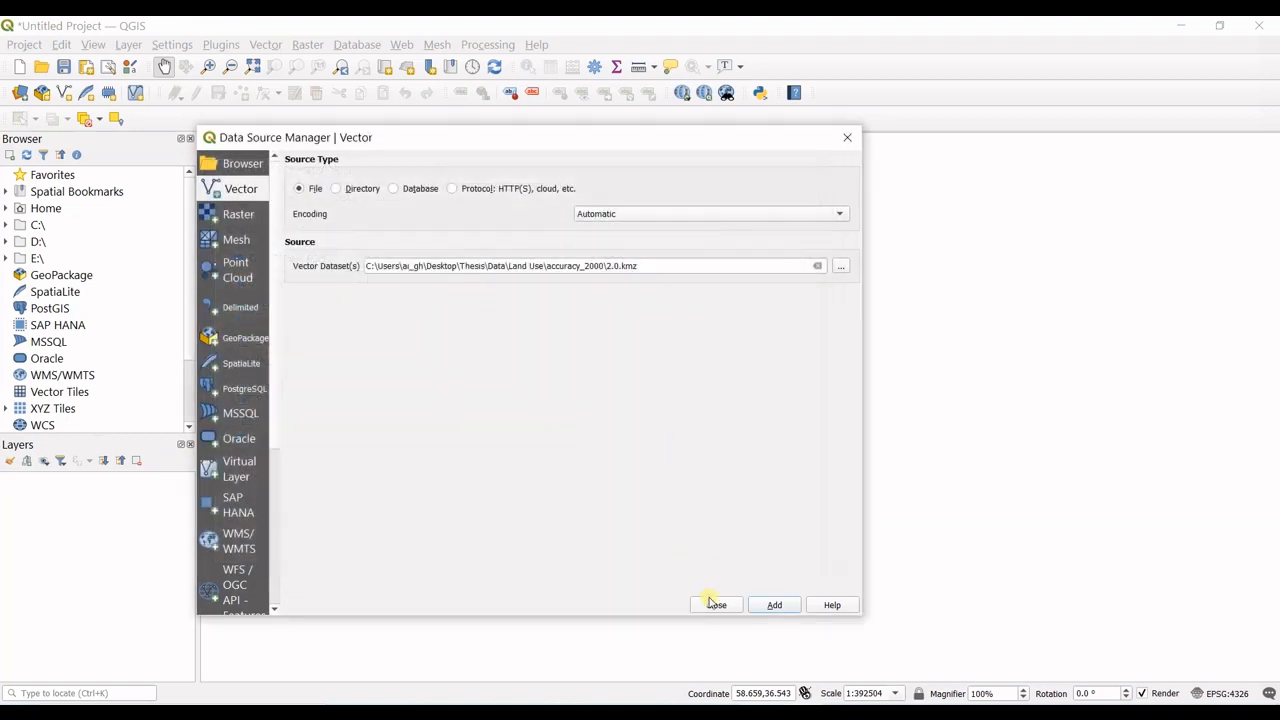
click(774, 604)
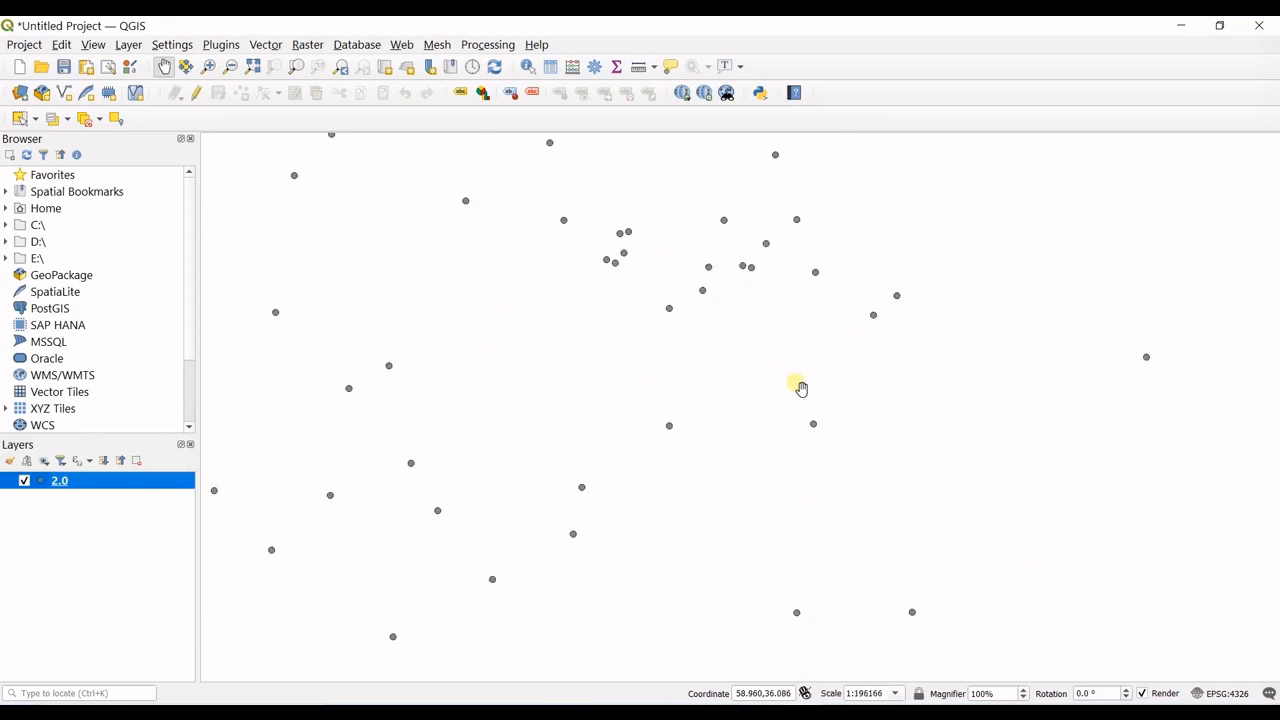
Step: Zoom out and recentre on the 2.0 points, then open Save Features As for layer 2.0
scroll(down, 3)
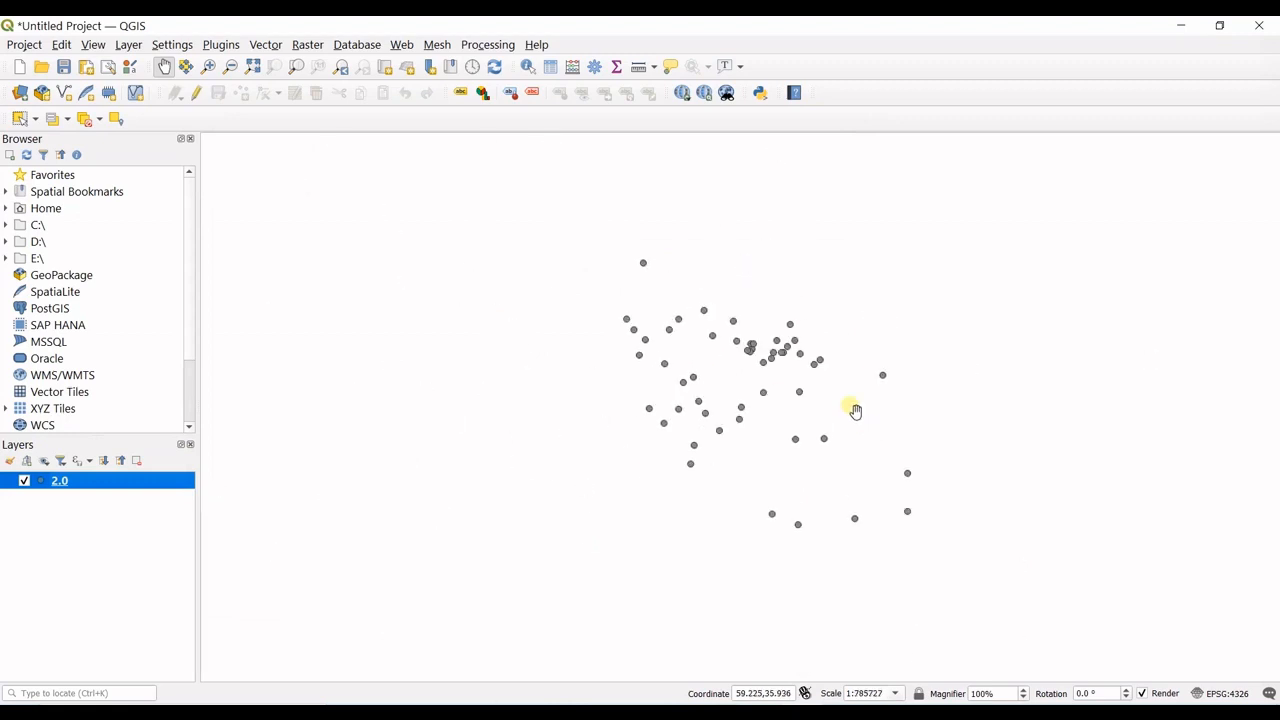
drag(855, 410, 480, 272)
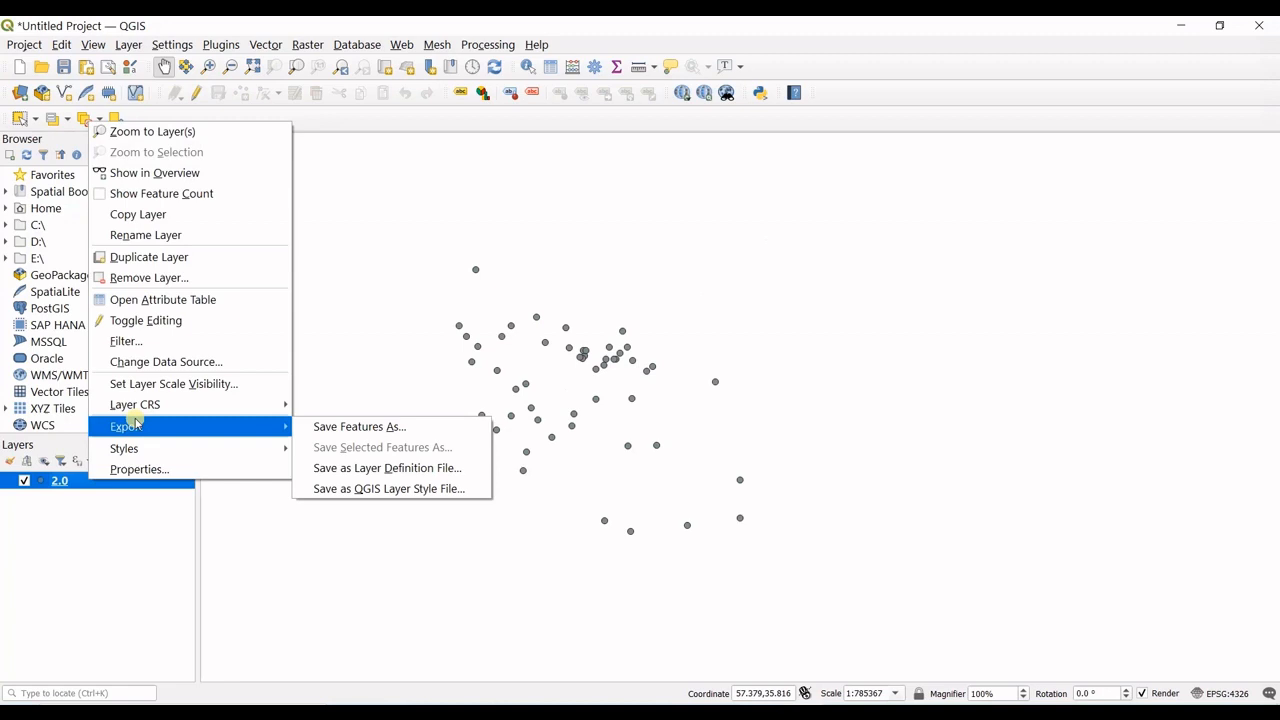
mouse_move(358, 426)
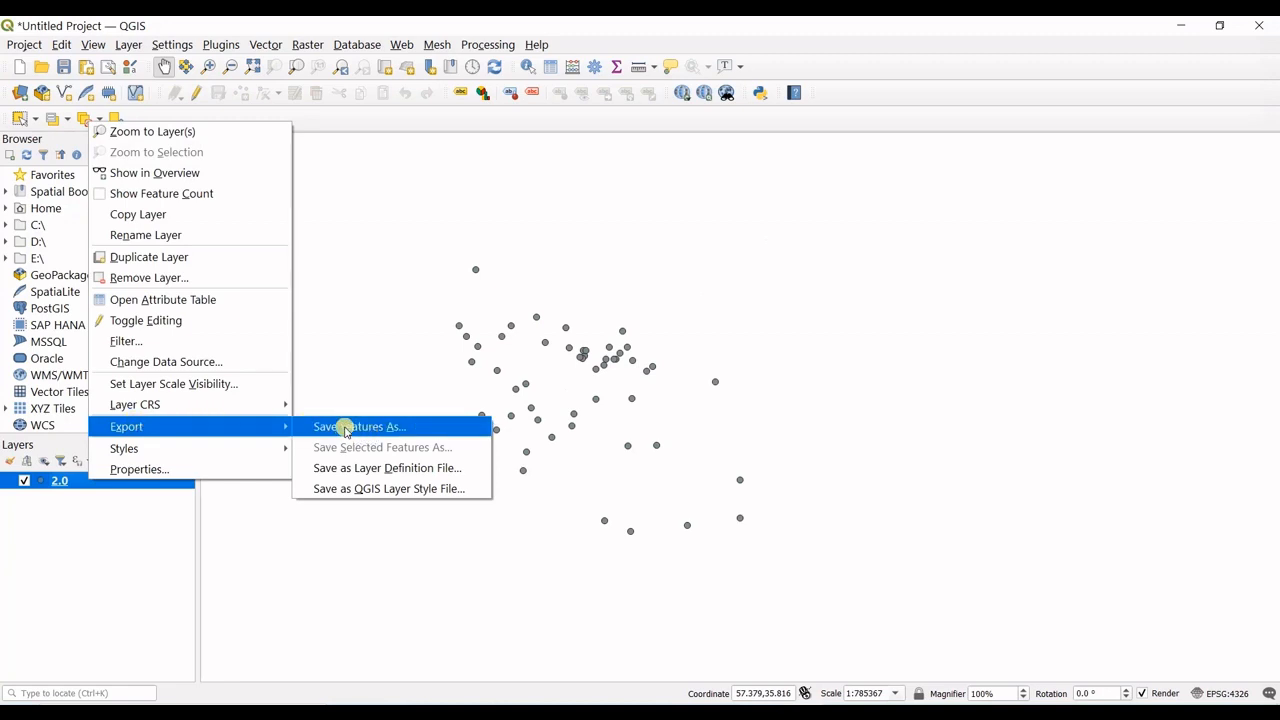
click(358, 426)
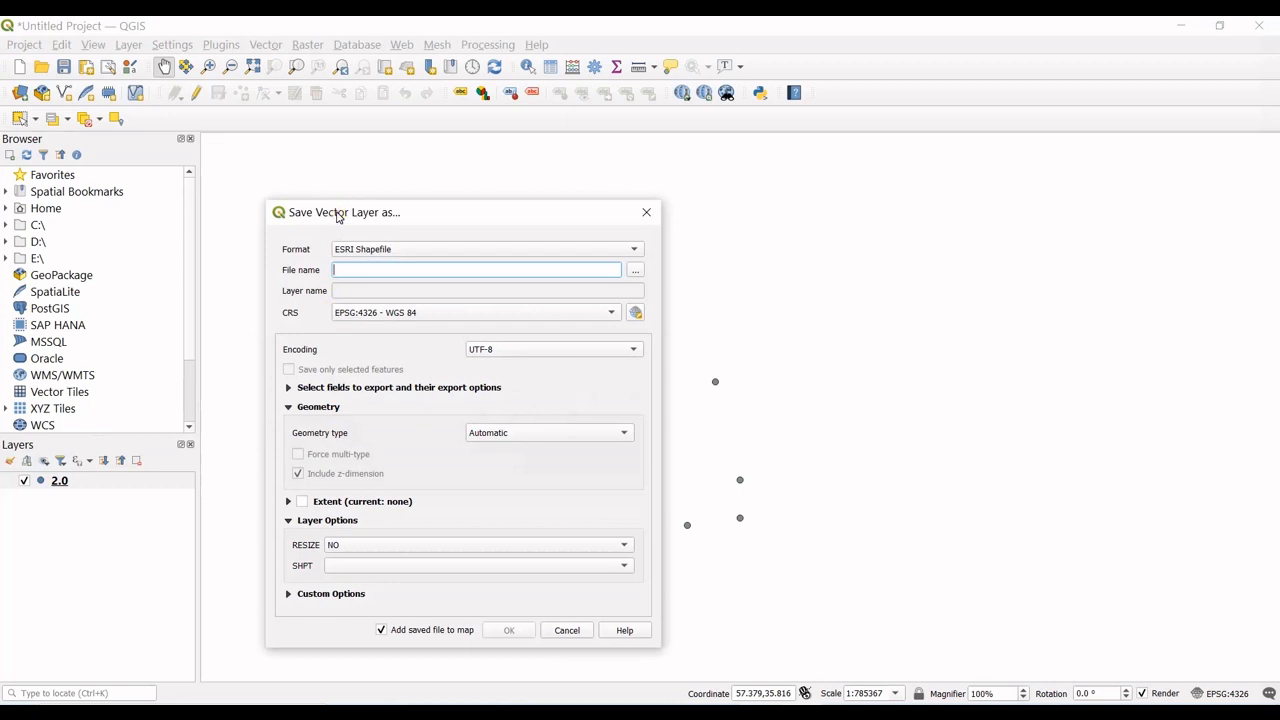
drag(340, 212, 388, 199)
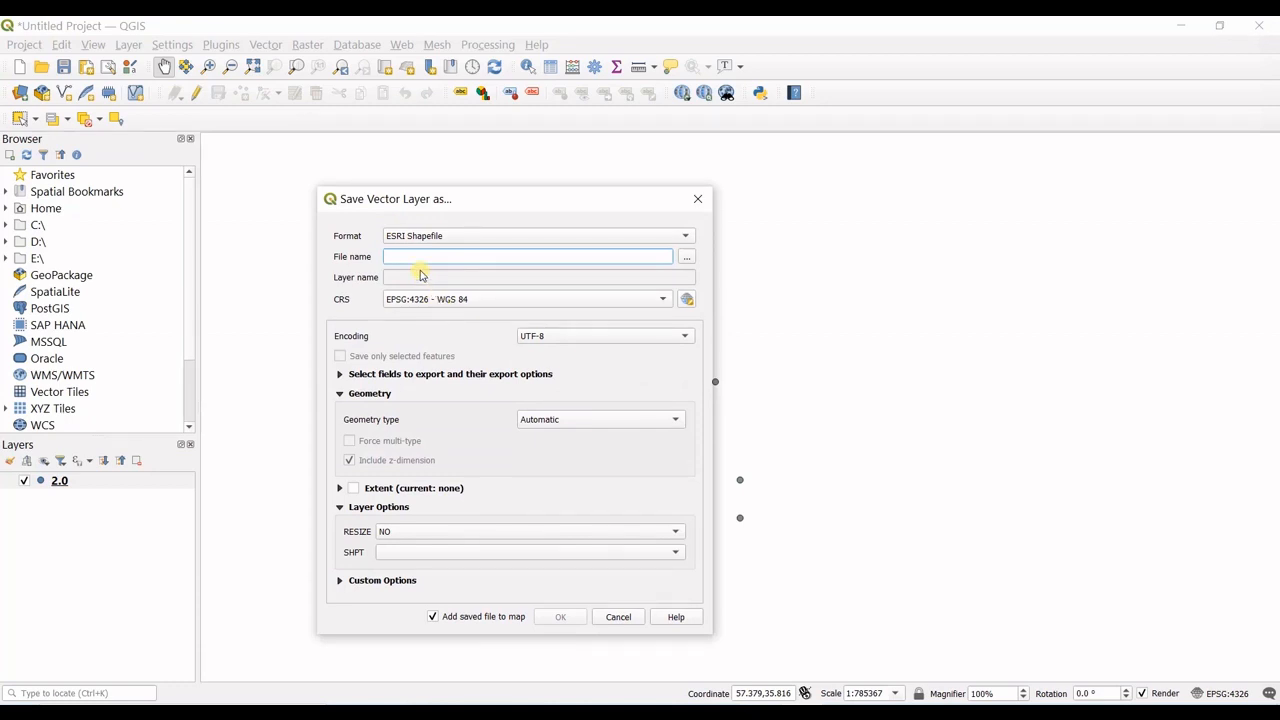
click(527, 256)
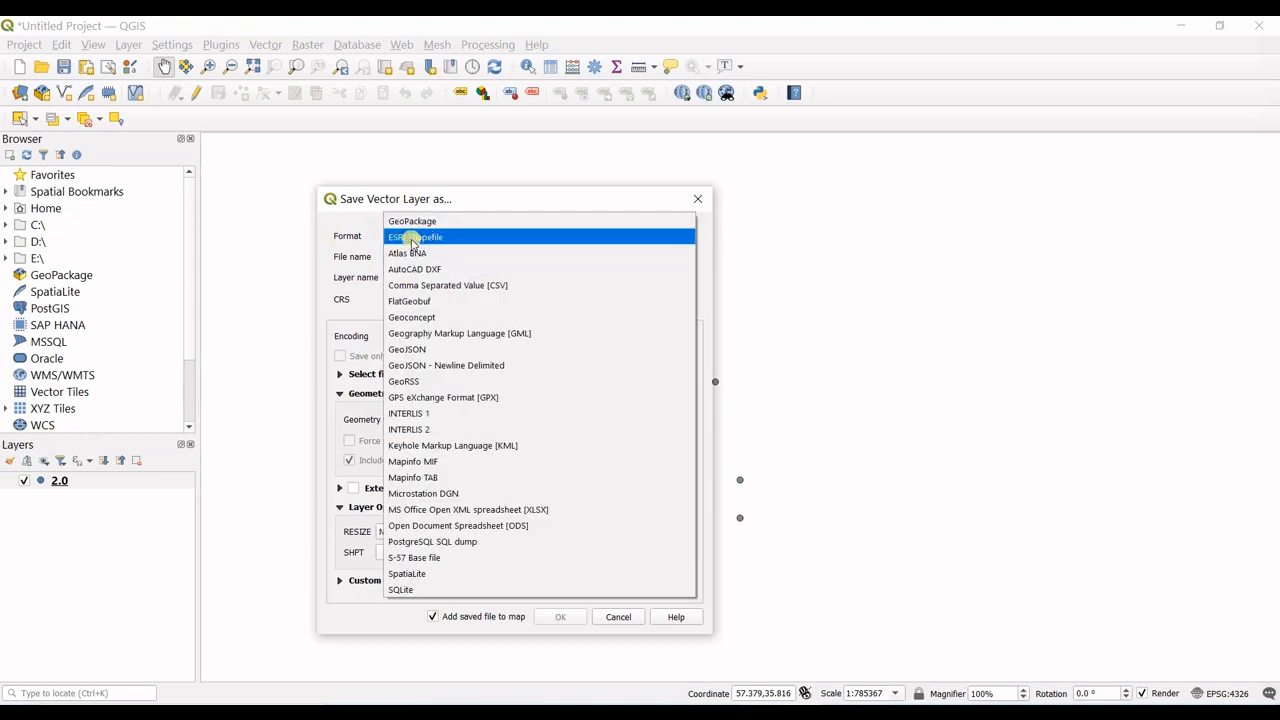
click(415, 237)
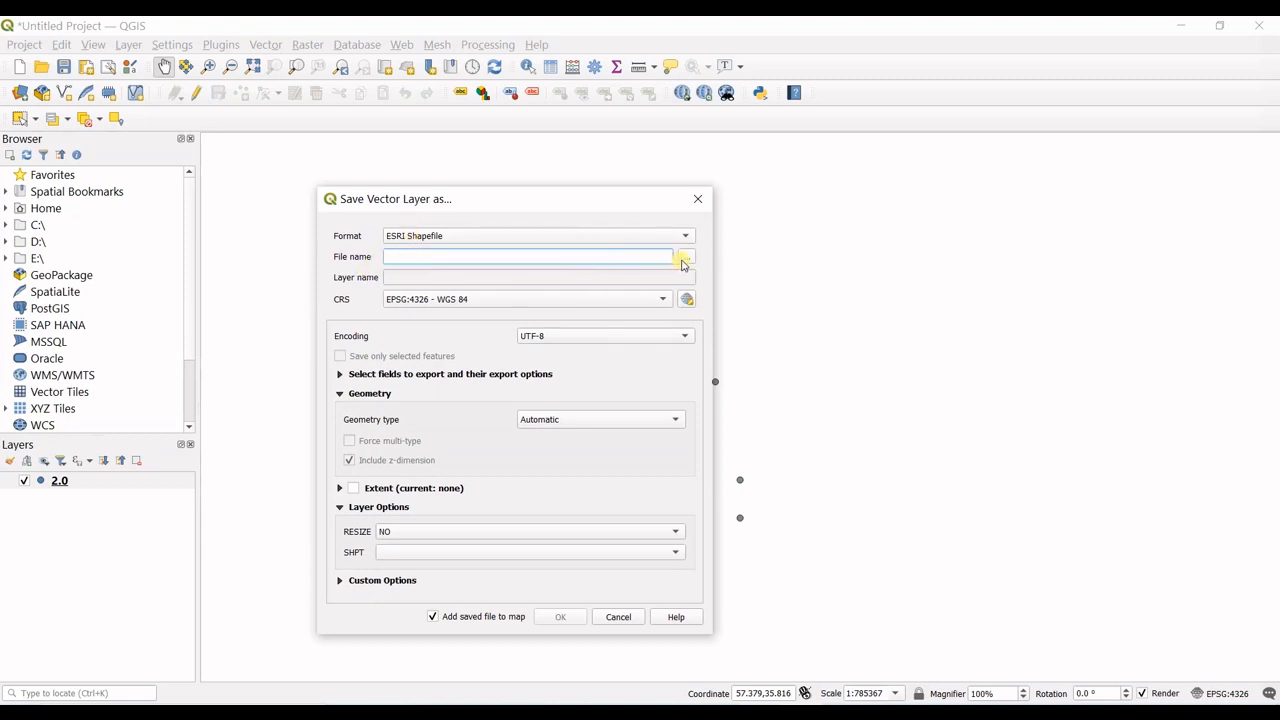
Step: Set the output file name to 2.0.shp on the Desktop
click(684, 257)
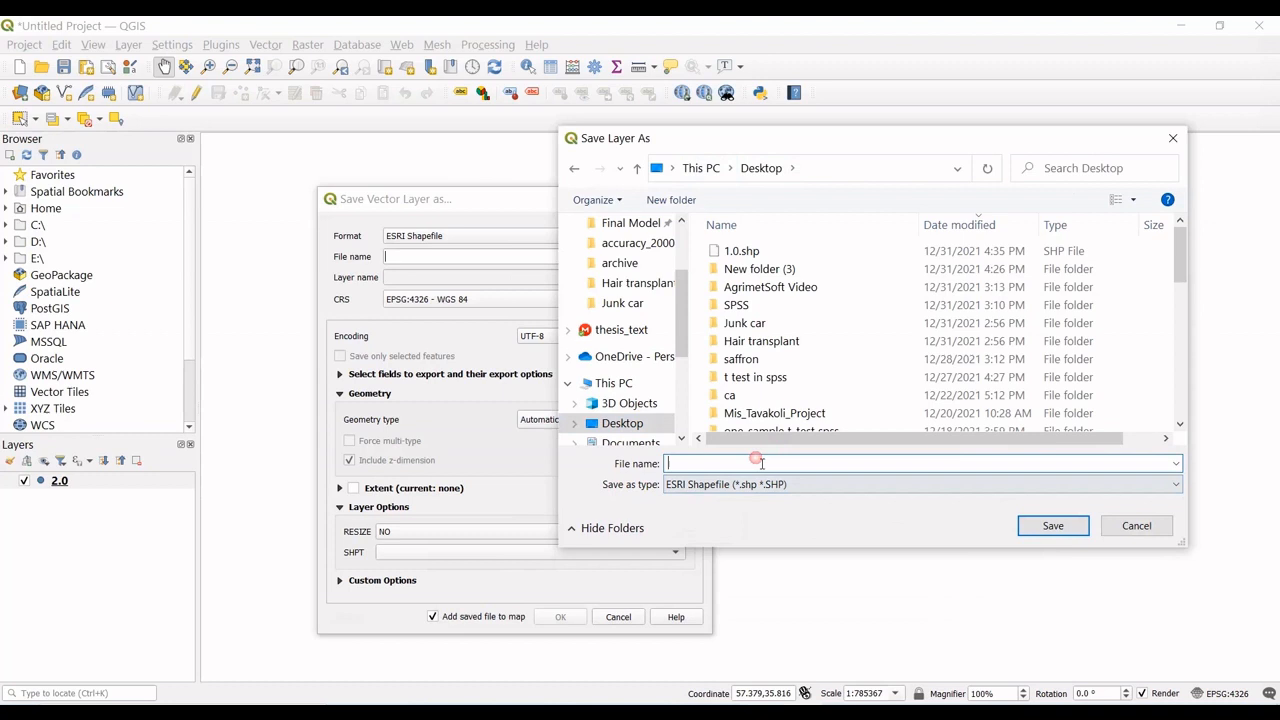
text(2.0)
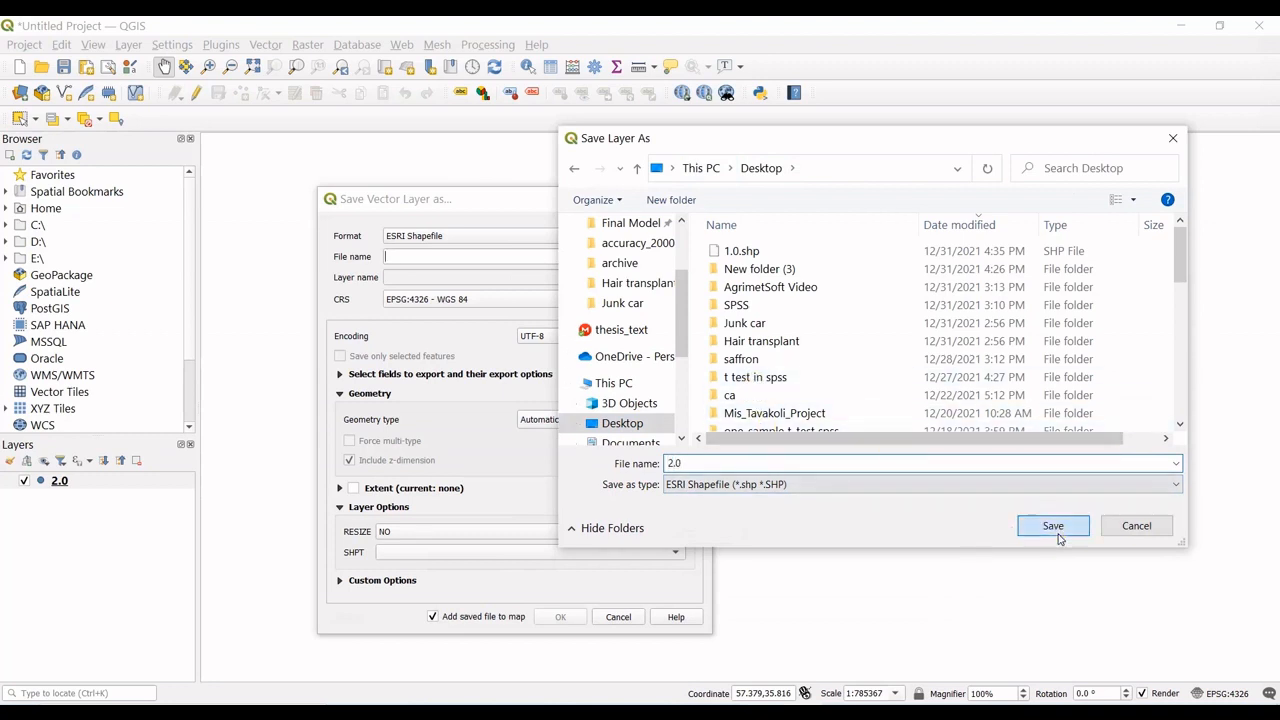
click(1052, 525)
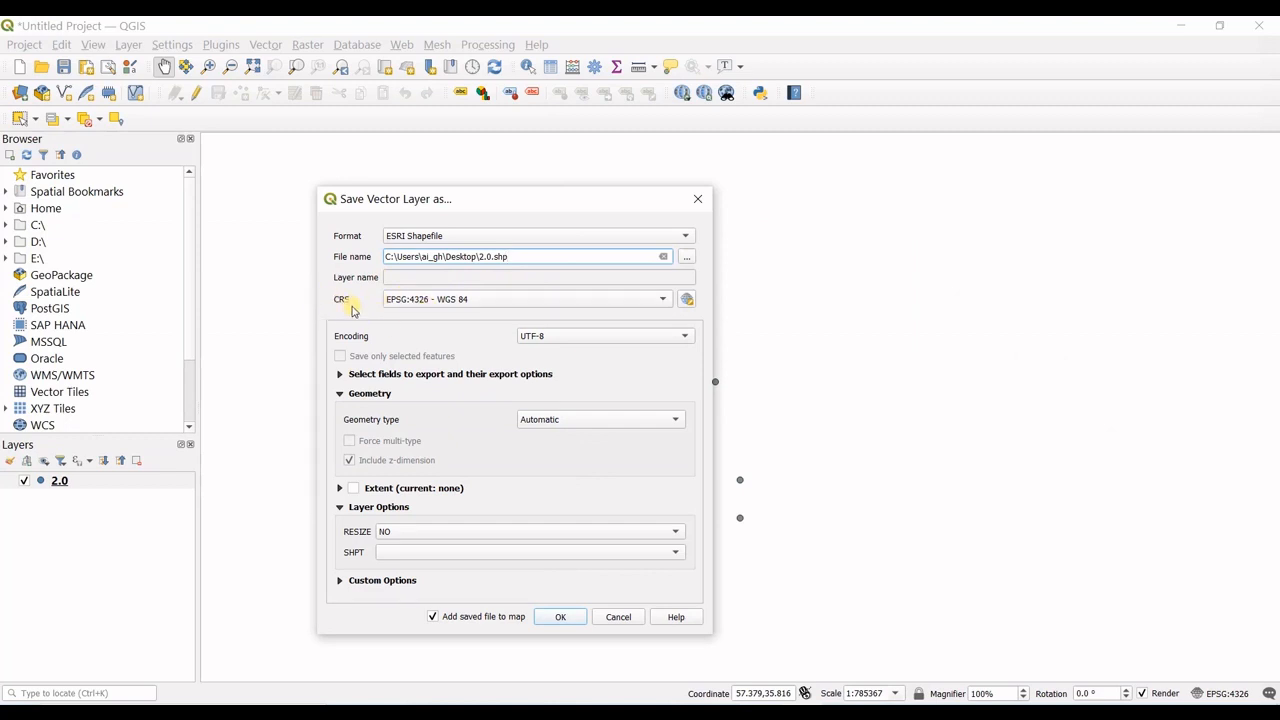
mouse_move(447, 308)
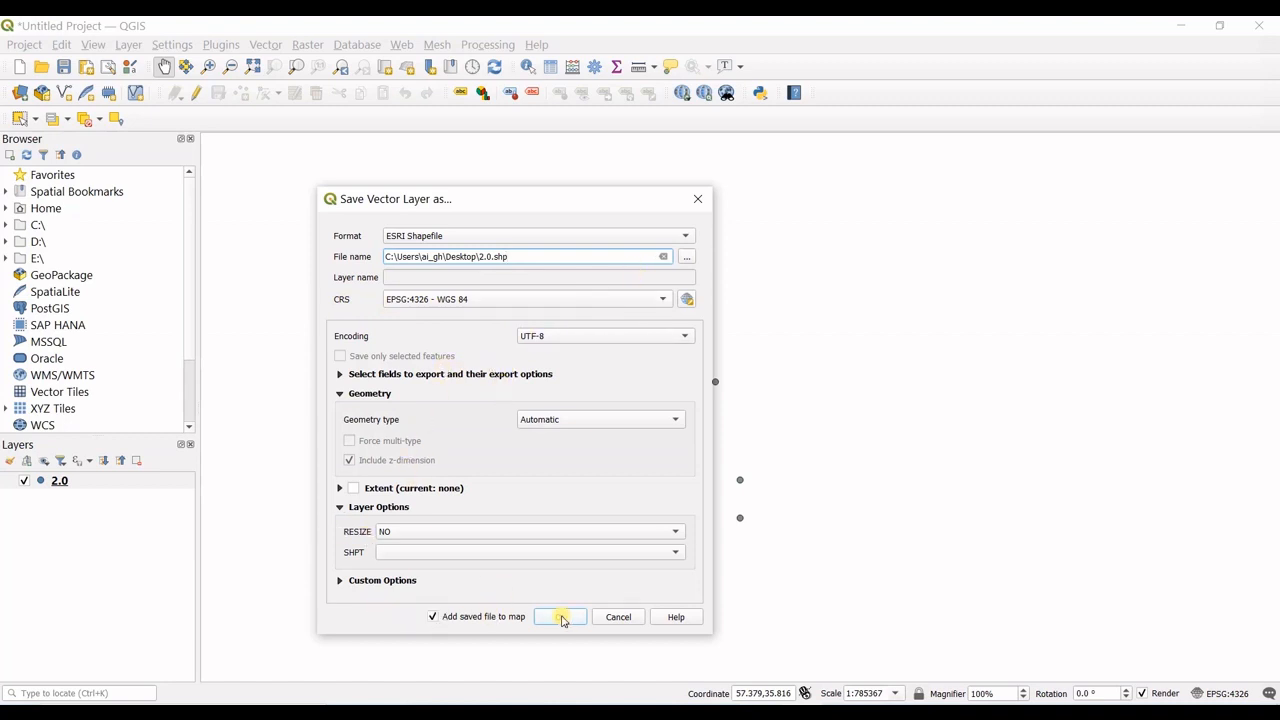
Step: Confirm the shapefile export with Add saved file to map enabled
click(559, 616)
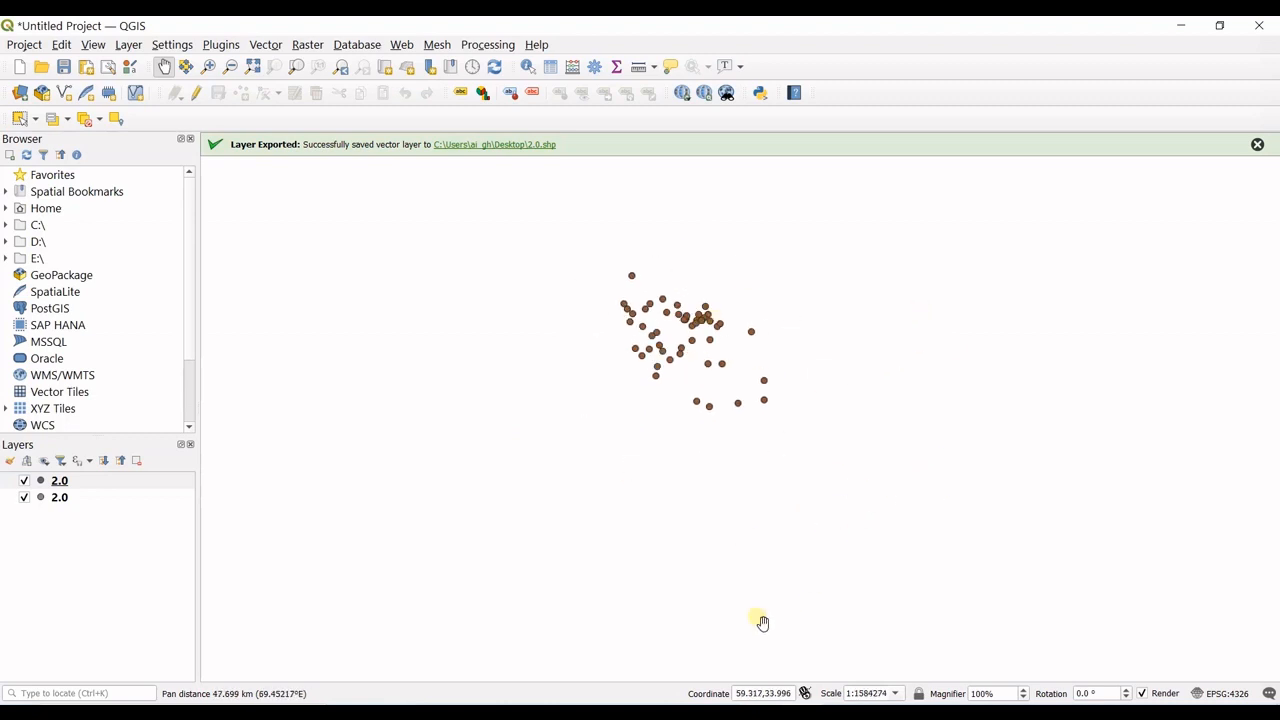
mouse_move(608, 255)
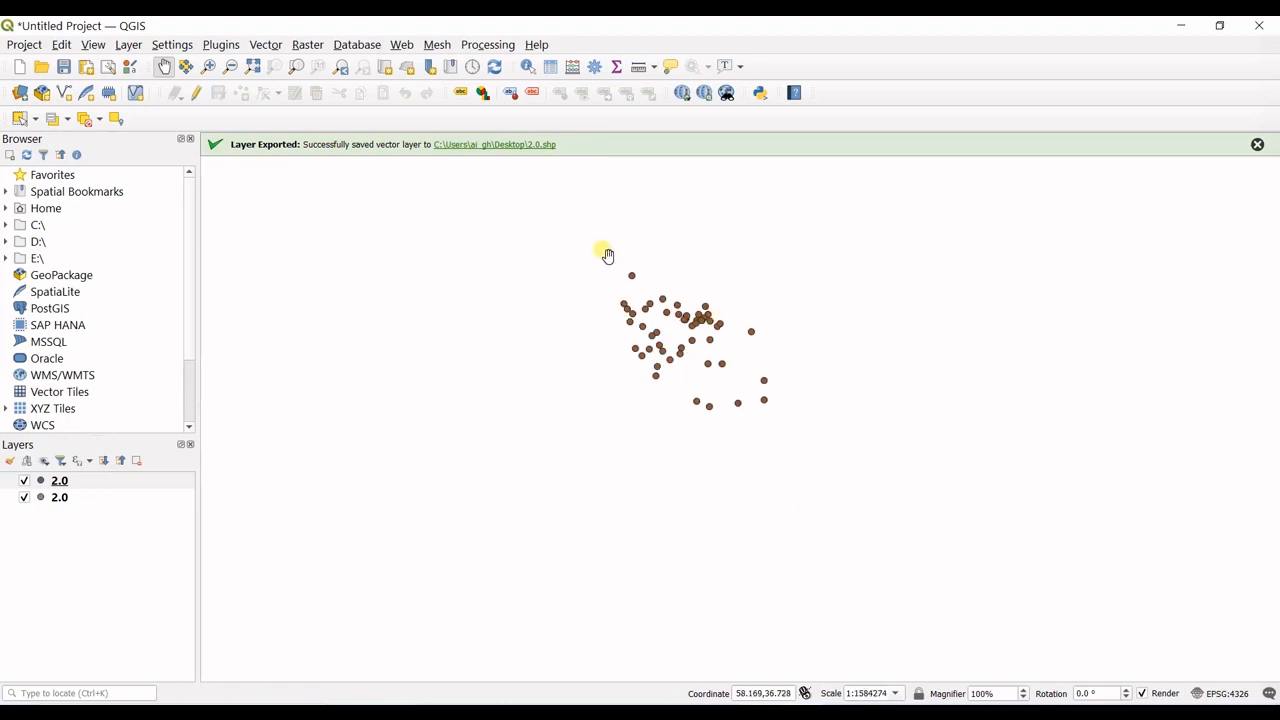